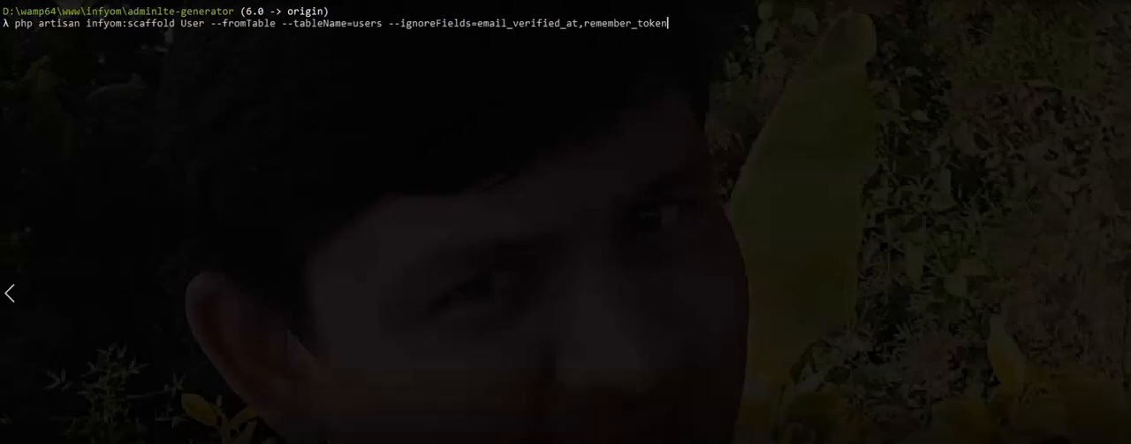
# Run the InfyOm scaffold command for User from the users table.
pyautogui.press('Return')
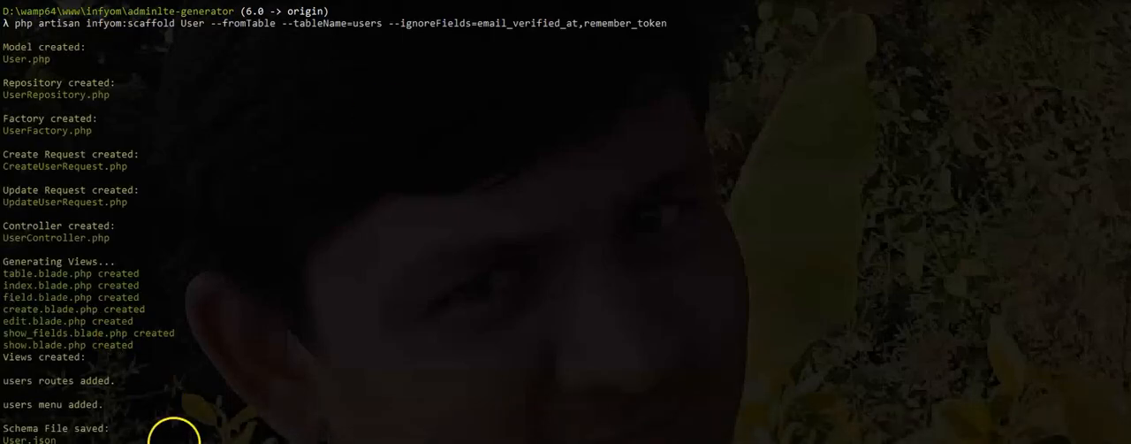
pyautogui.moveTo(79, 133)
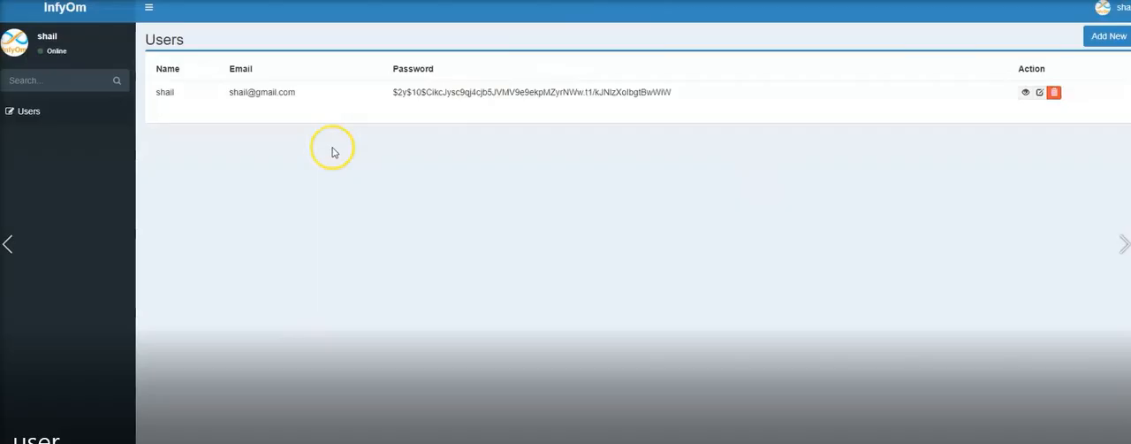
pyautogui.moveTo(656, 162)
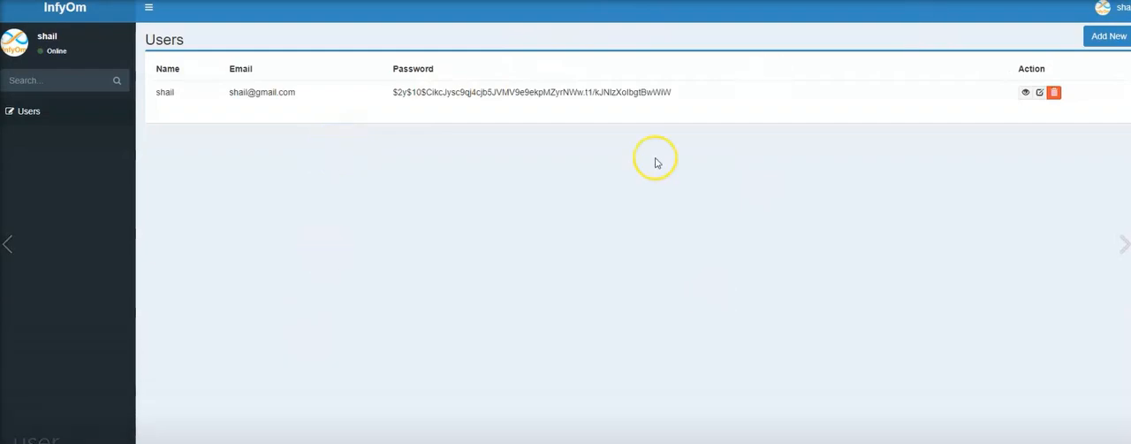
pyautogui.moveTo(1107, 36)
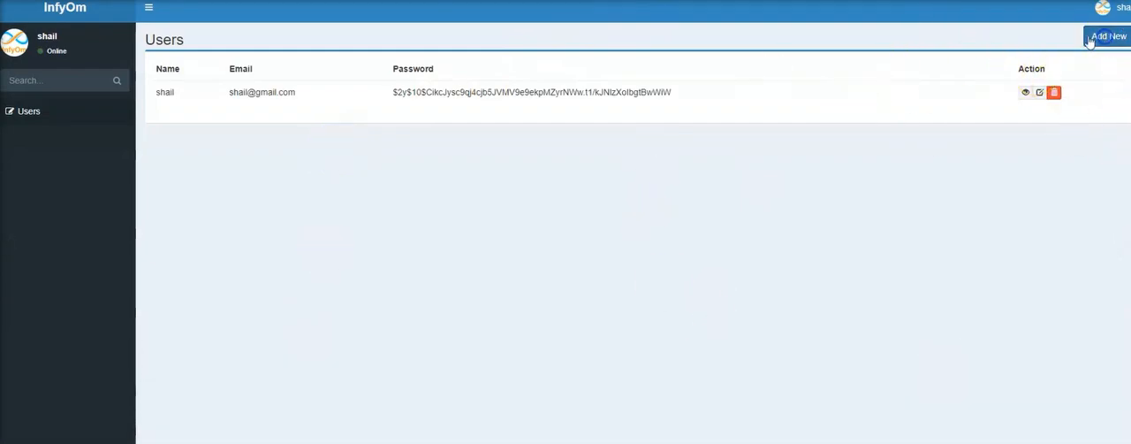
pyautogui.click(1107, 36)
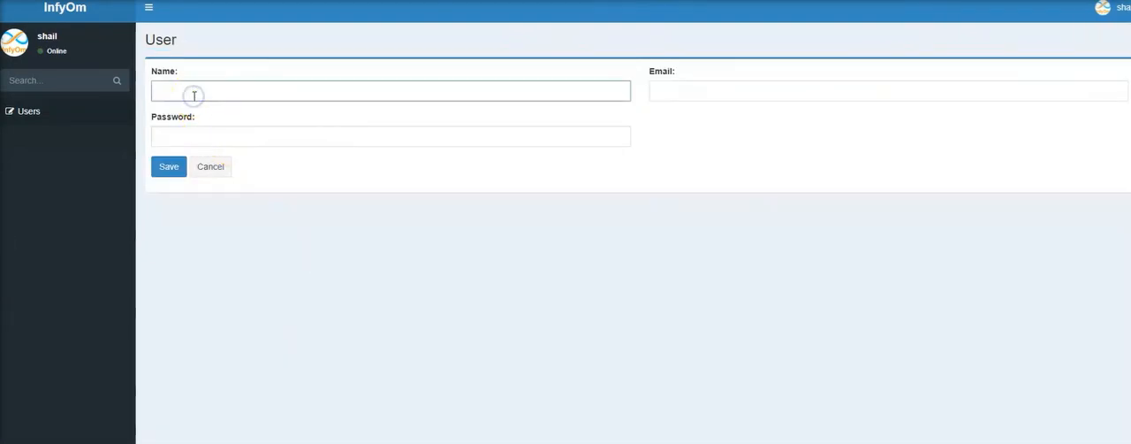
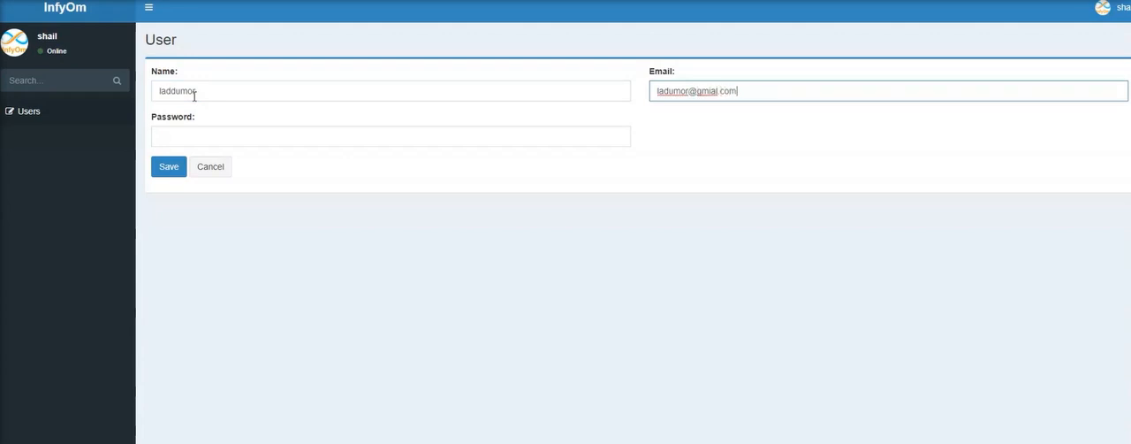
pyautogui.click(177, 90)
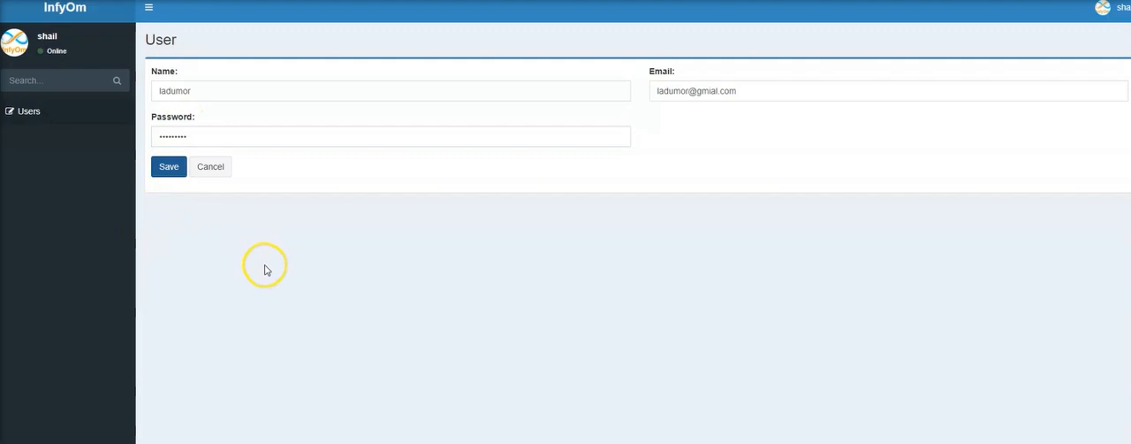
pyautogui.click(168, 166)
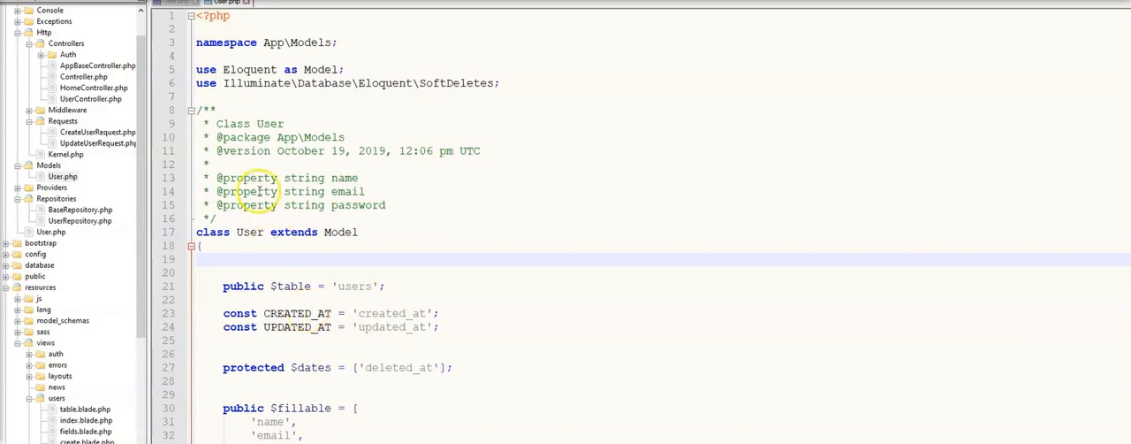
# In UserController store(), add $input['password'] = Hash::make($input['password']);.
pyautogui.click(89, 98)
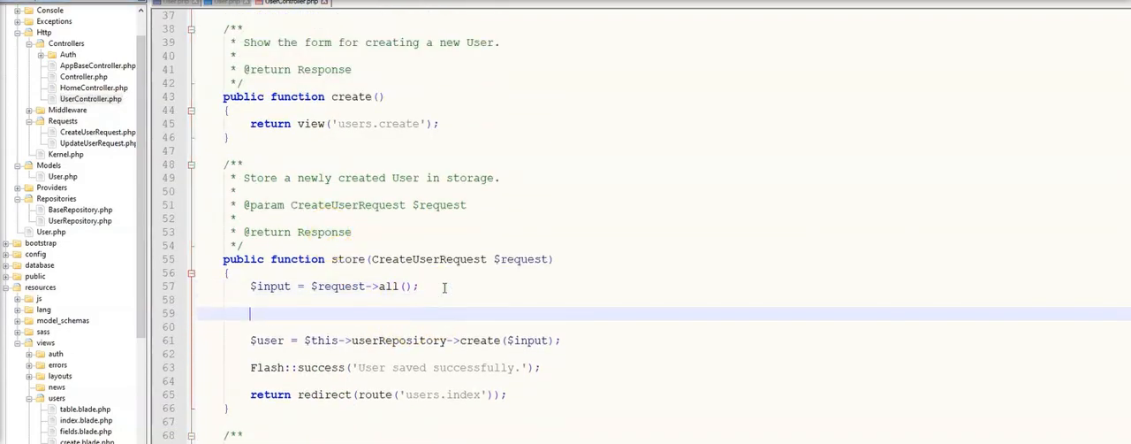
pyautogui.write("$input['password'] = Hash::make($input['password']);")
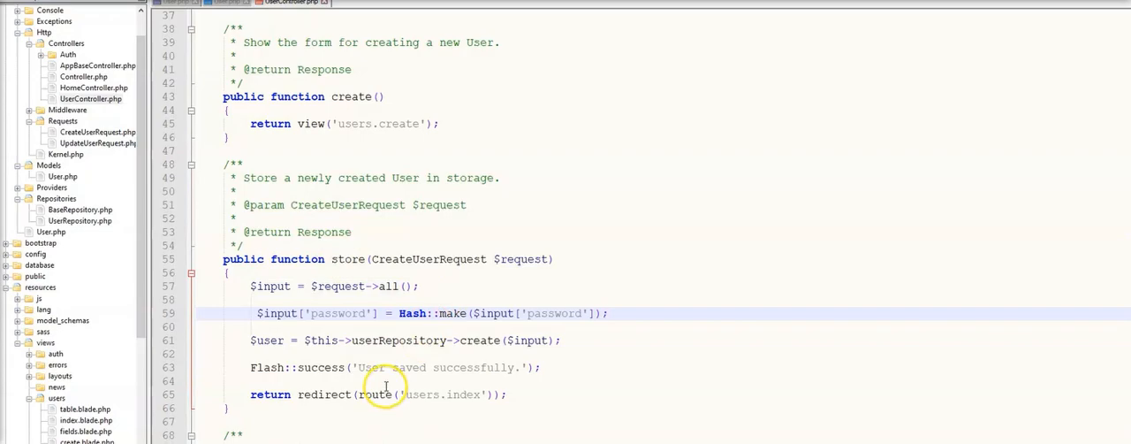
pyautogui.moveTo(344, 339)
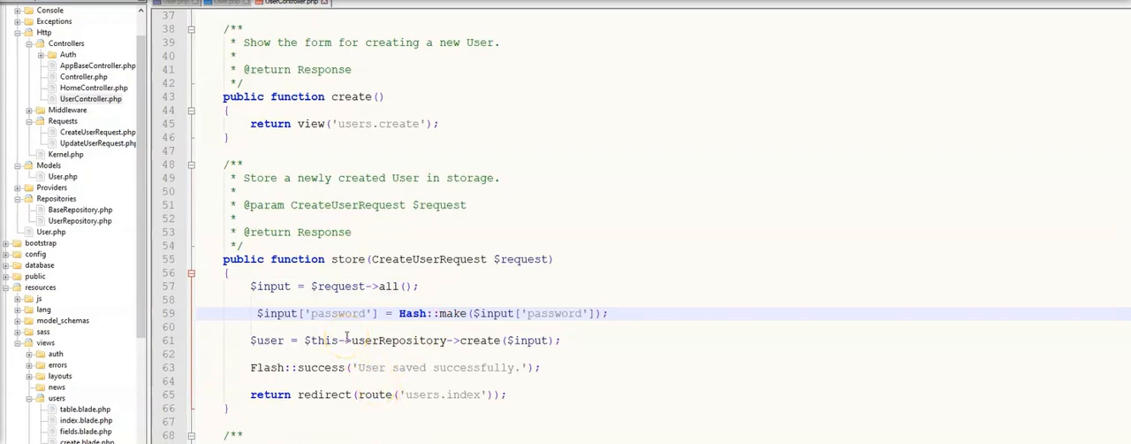
# Add the Hash::make password line to UserController's update() method.
pyautogui.scroll(-3)
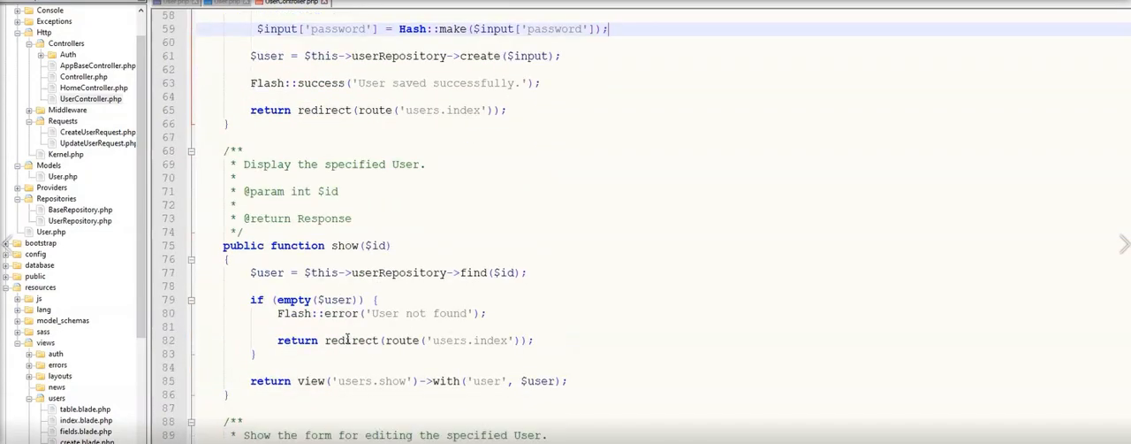
pyautogui.scroll(-3)
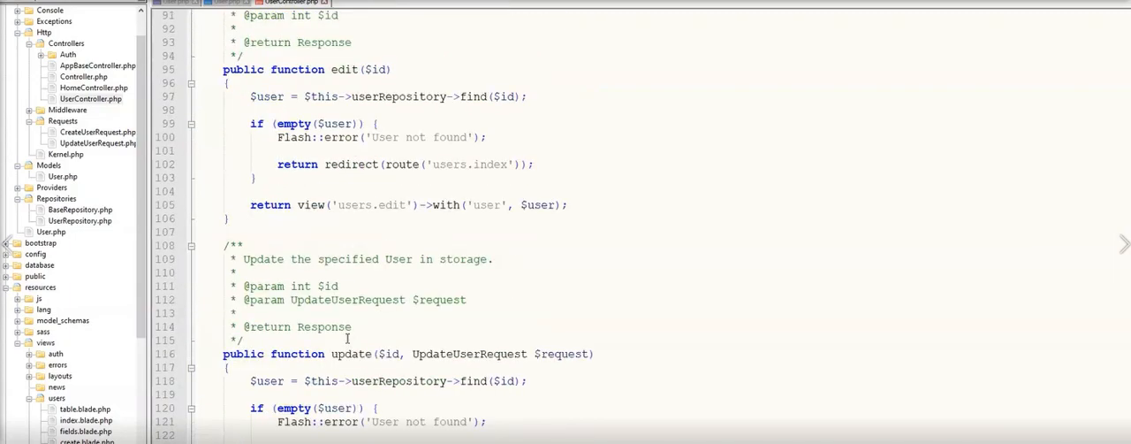
pyautogui.scroll(-3)
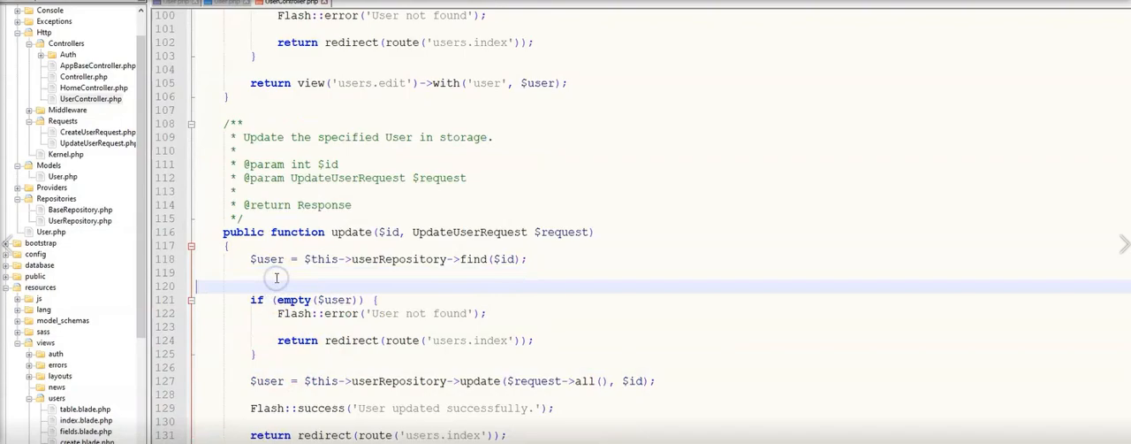
pyautogui.write("$input['password'] = Hash::make($input['password']);")
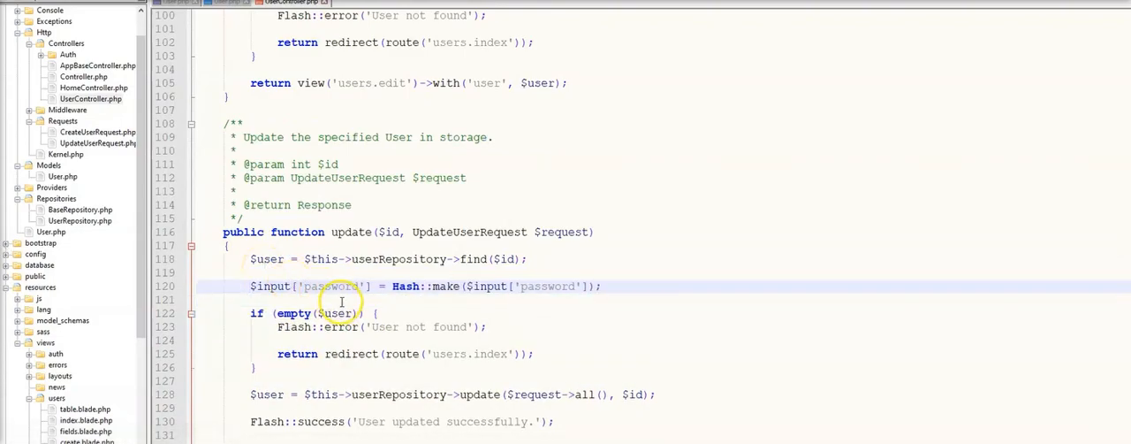
pyautogui.doubleClick(405, 286)
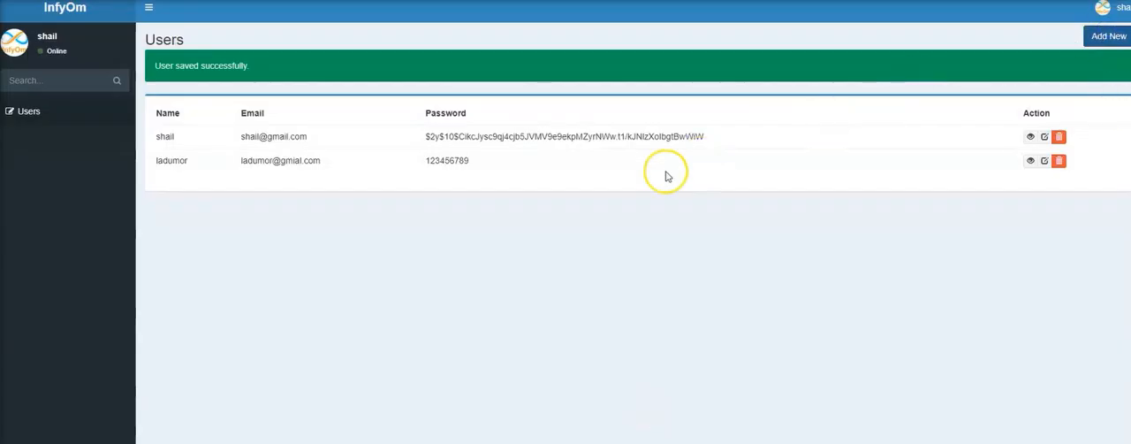
pyautogui.click(1108, 37)
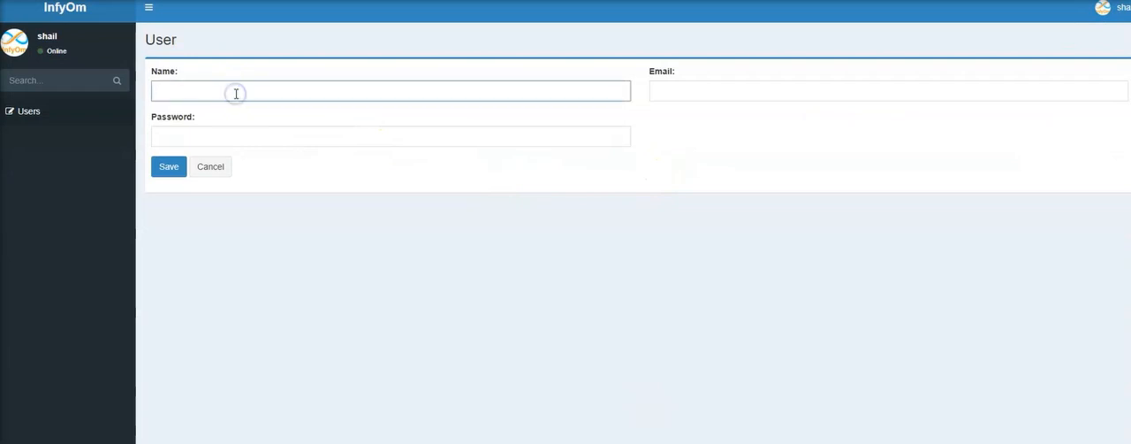
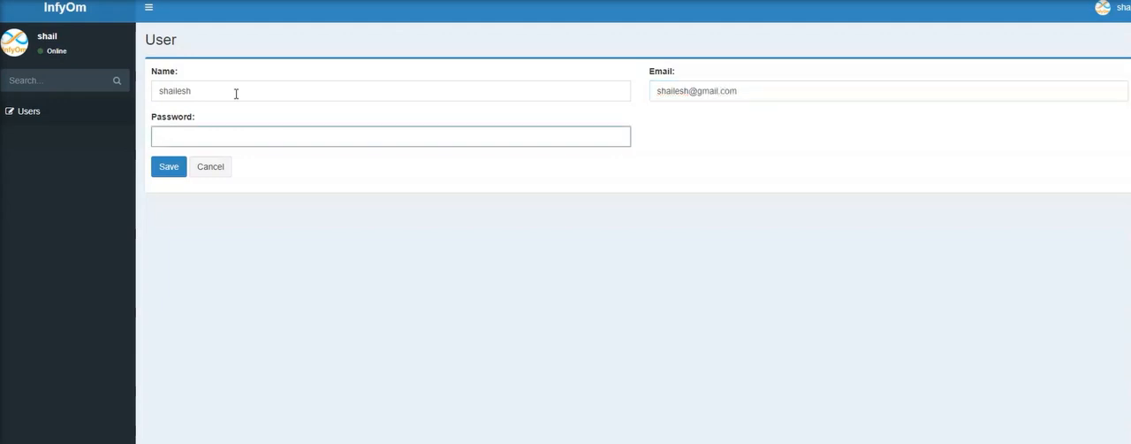
pyautogui.write('••••••••')
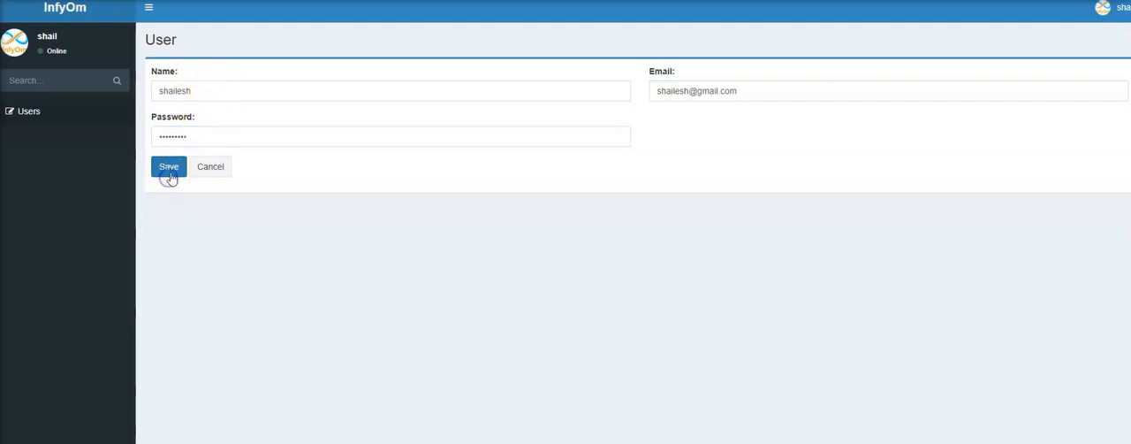
pyautogui.click(169, 166)
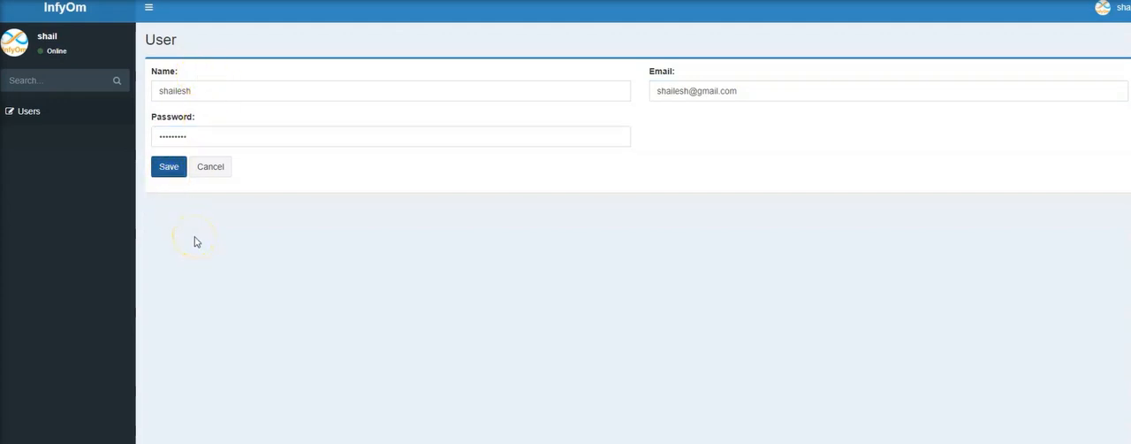
pyautogui.click(169, 166)
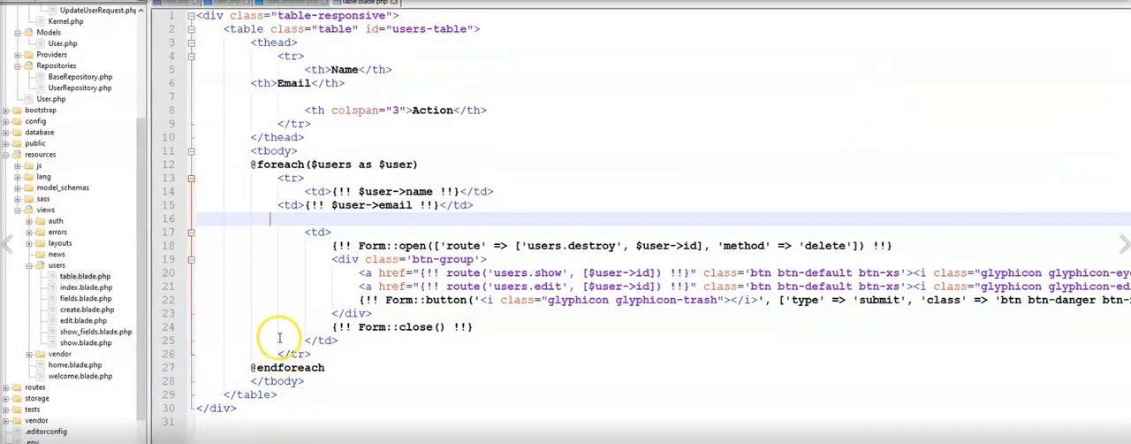
# Review table.blade.php's Name and Email columns, then open app/User.php.
pyautogui.scroll(3)
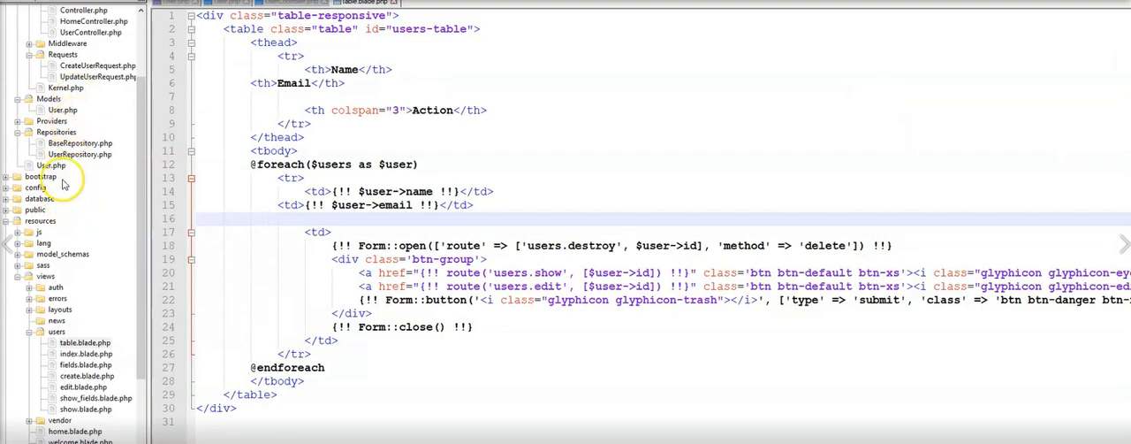
pyautogui.click(51, 165)
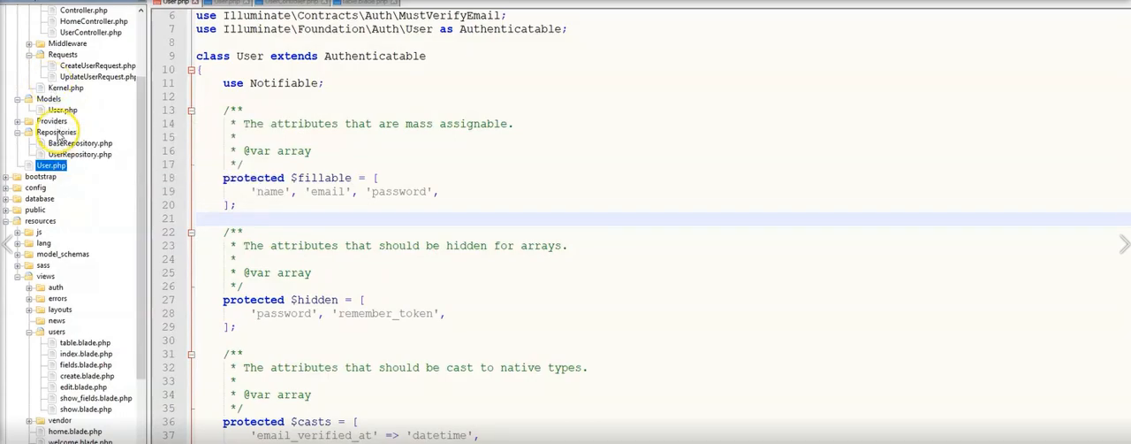
pyautogui.click(62, 108)
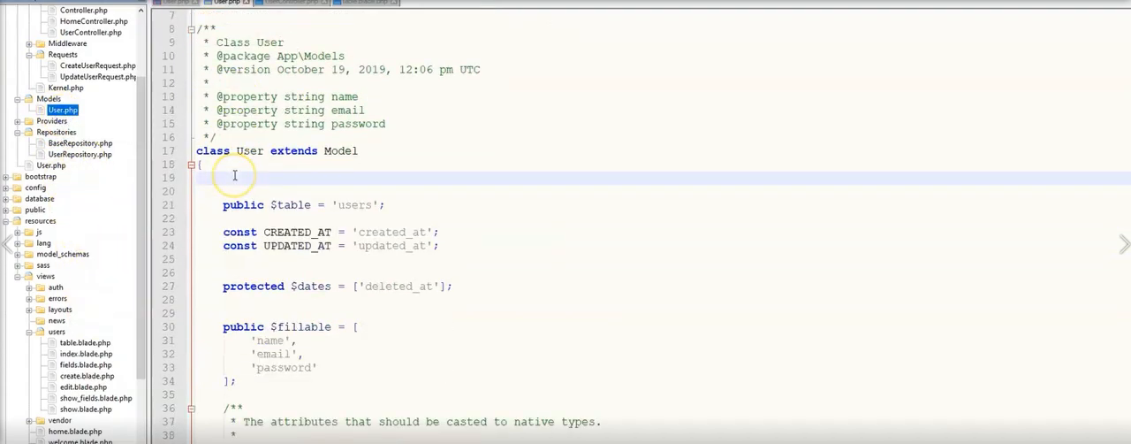
pyautogui.scroll(-3)
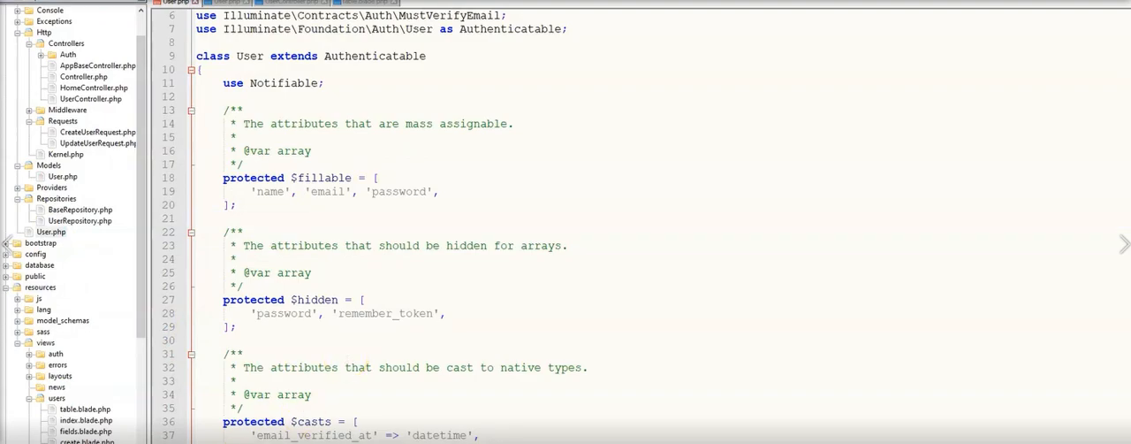
pyautogui.scroll(-3)
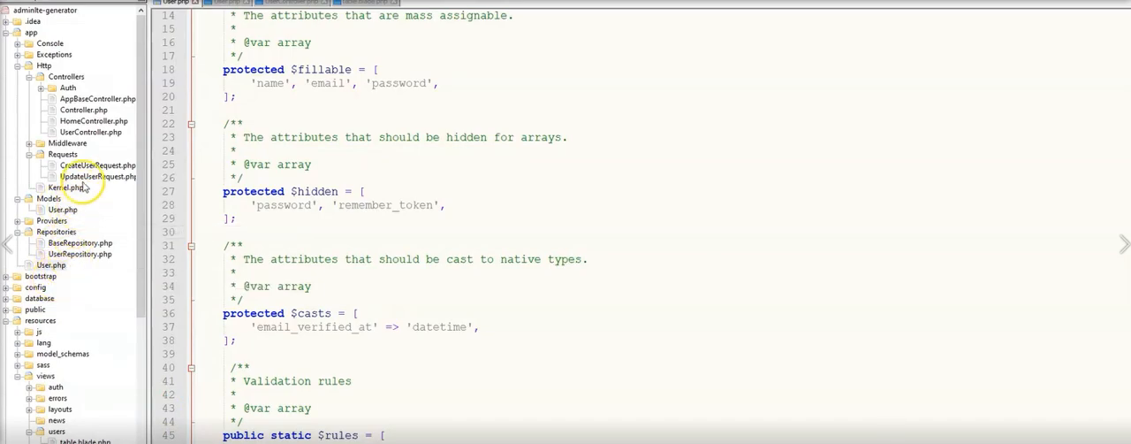
# Browse CreateUserRequest, UpdateUserRequest, UserRepository and UserController files.
pyautogui.click(97, 165)
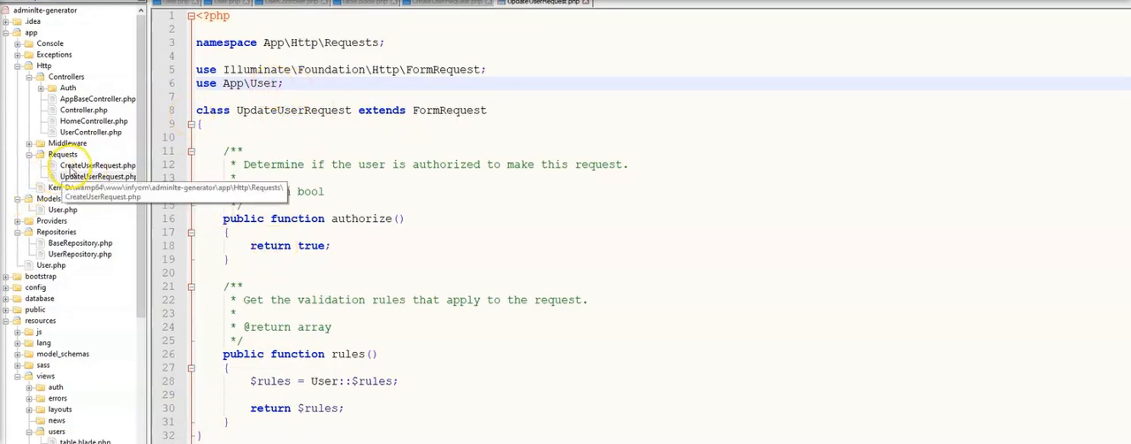
pyautogui.moveTo(78, 254)
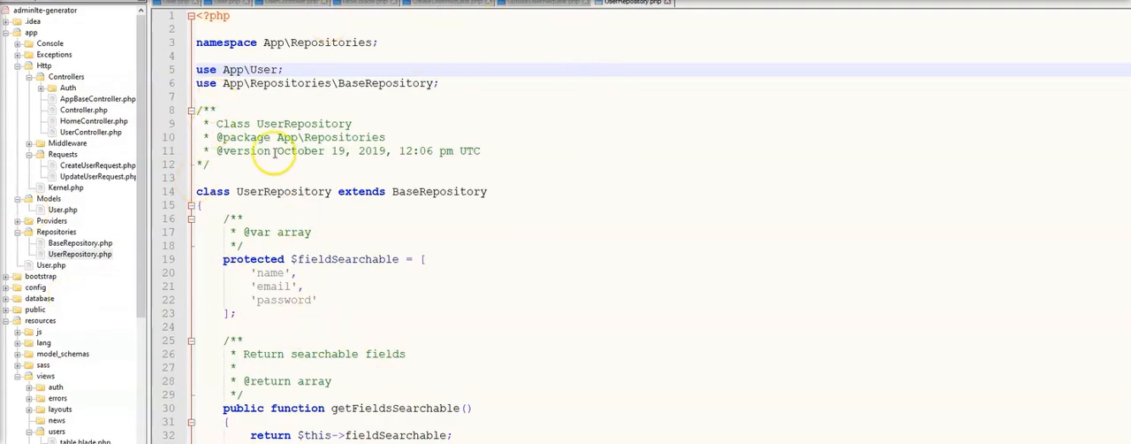
pyautogui.click(97, 165)
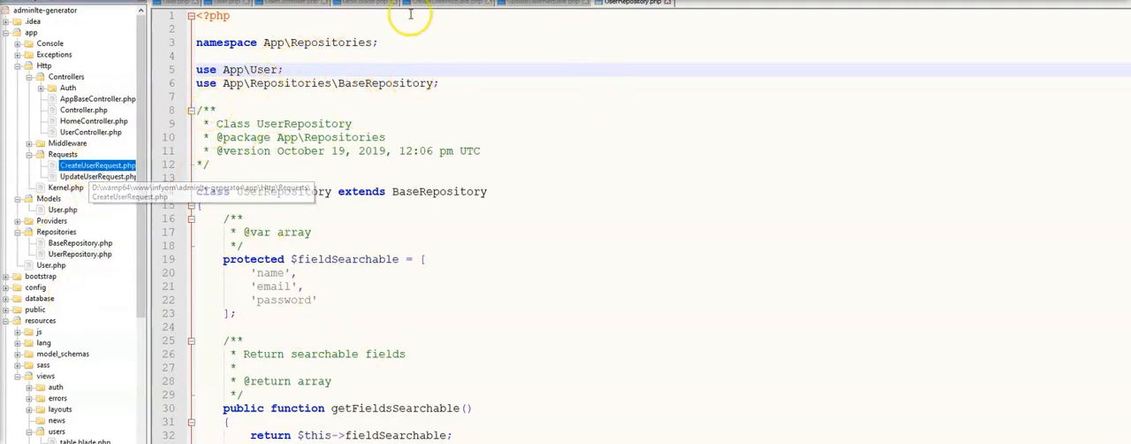
pyautogui.click(98, 176)
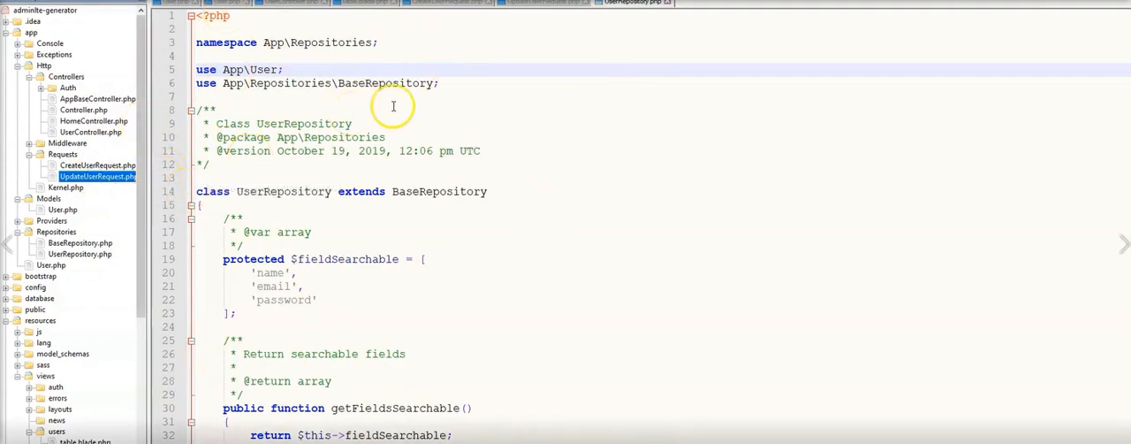
pyautogui.moveTo(51, 265)
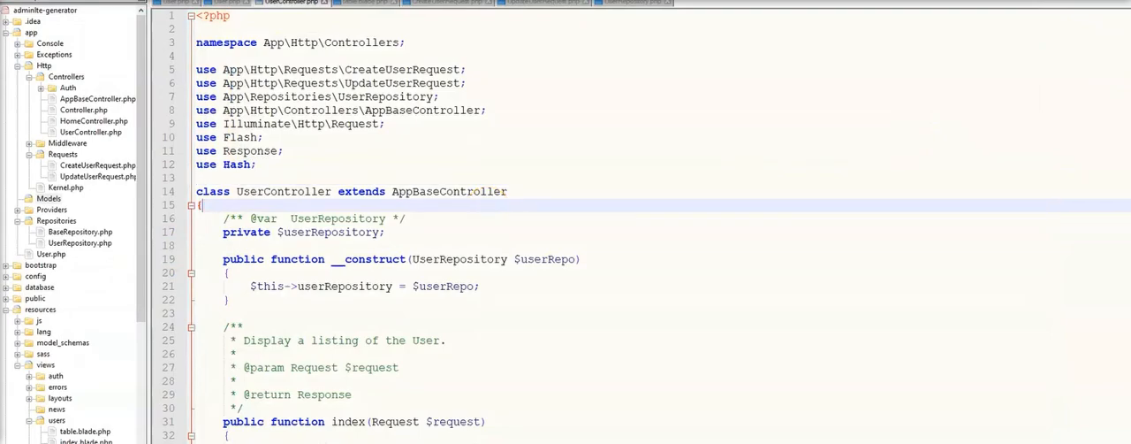
pyautogui.click(303, 314)
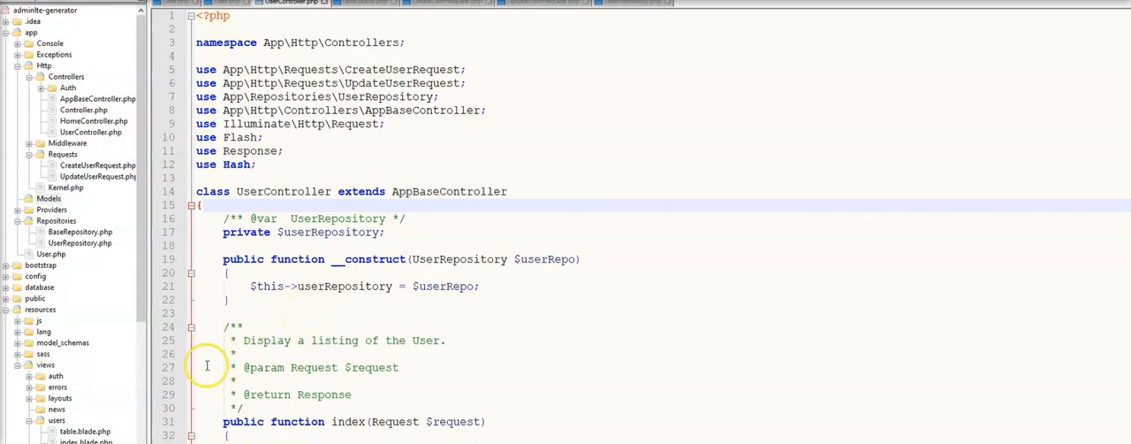
pyautogui.moveTo(287, 298)
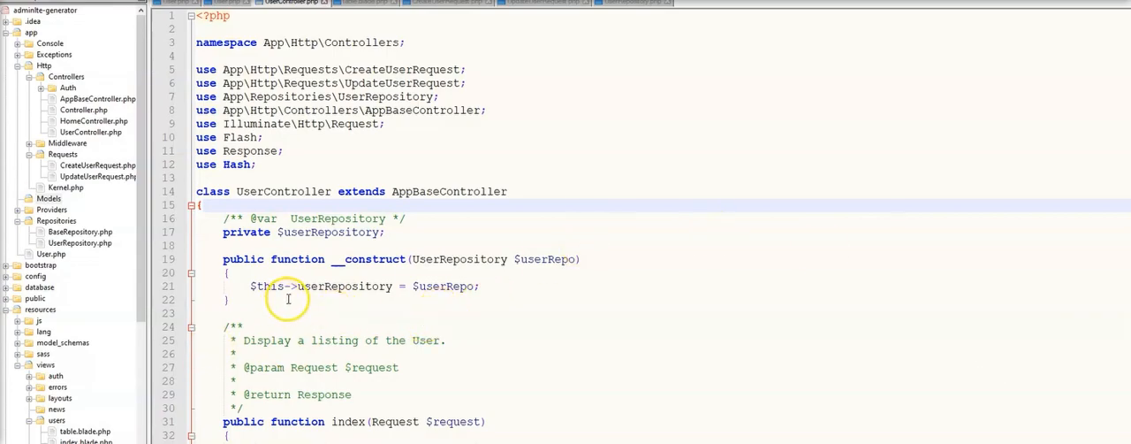
pyautogui.scroll(-3)
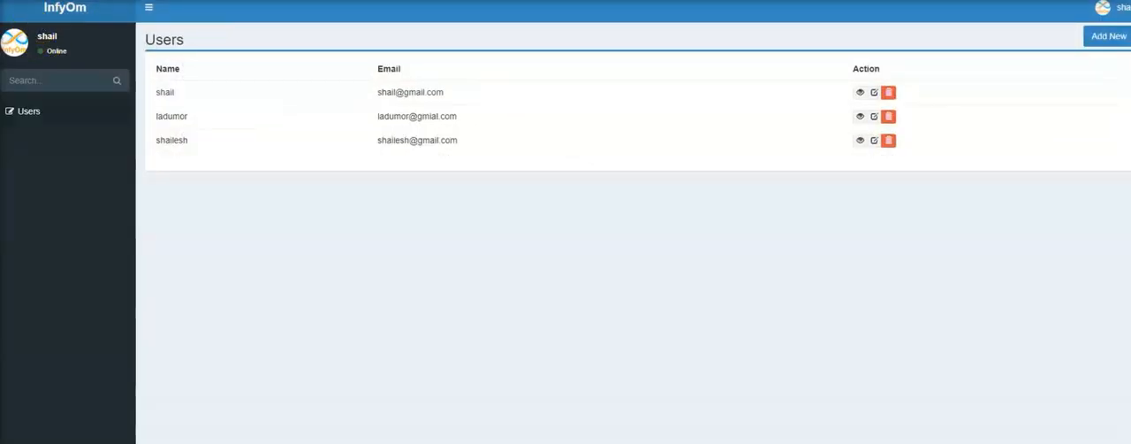
pyautogui.moveTo(478, 148)
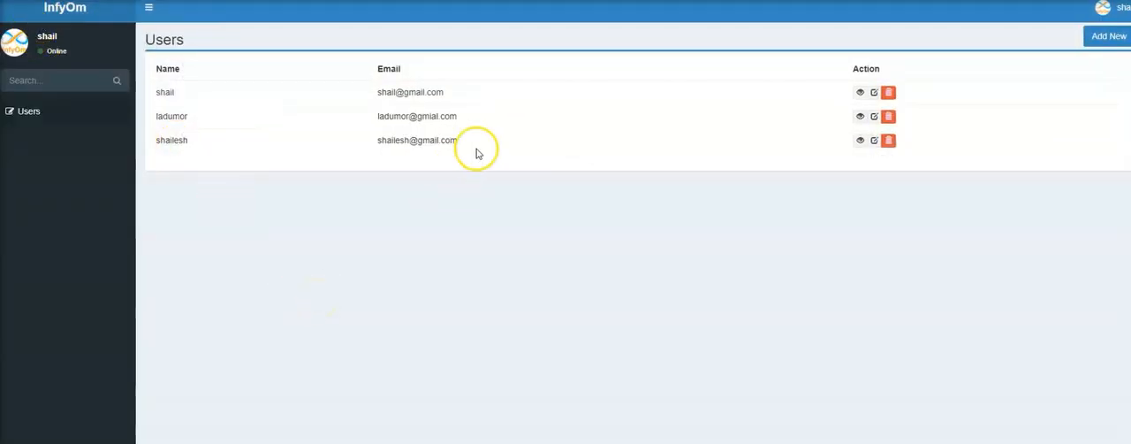
pyautogui.moveTo(517, 254)
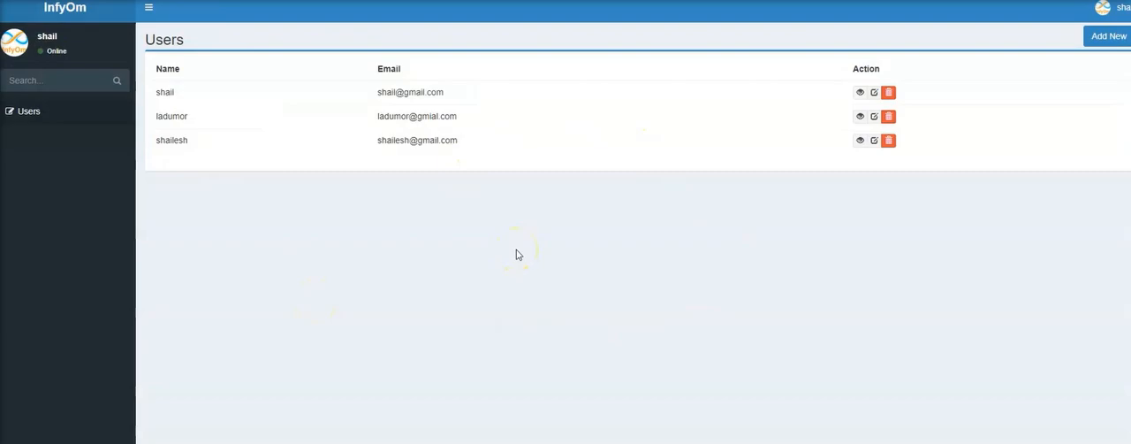
pyautogui.moveTo(256, 309)
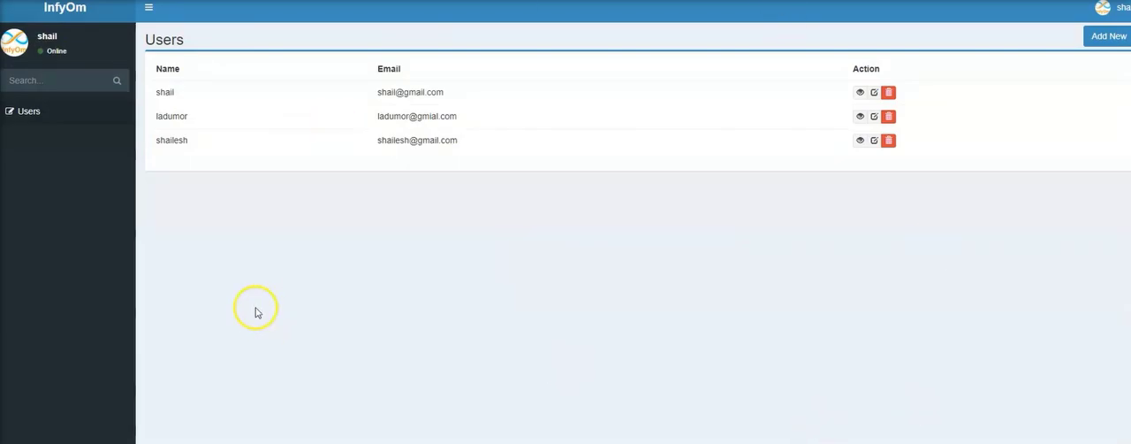